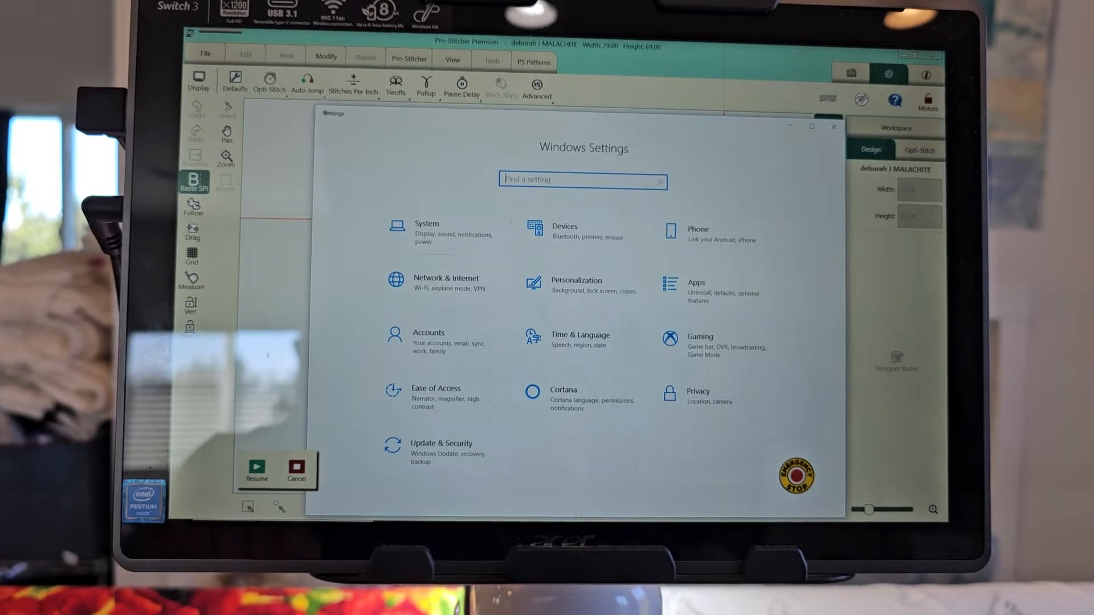
# Step: Open Network & Internet to see the tablet reported as not connected
pyautogui.click(426, 224)
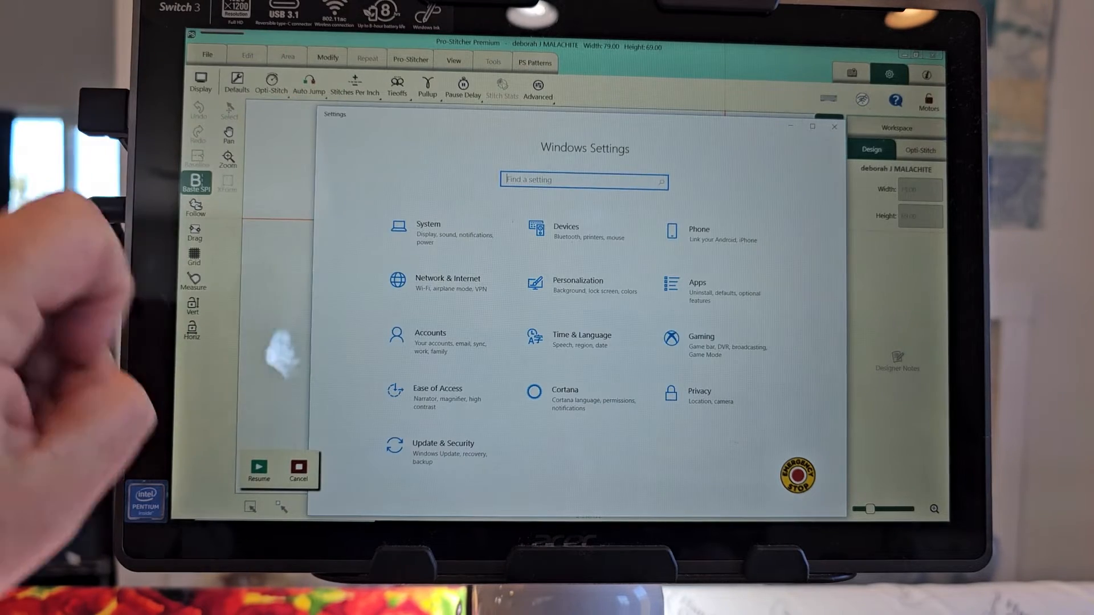
pyautogui.click(448, 280)
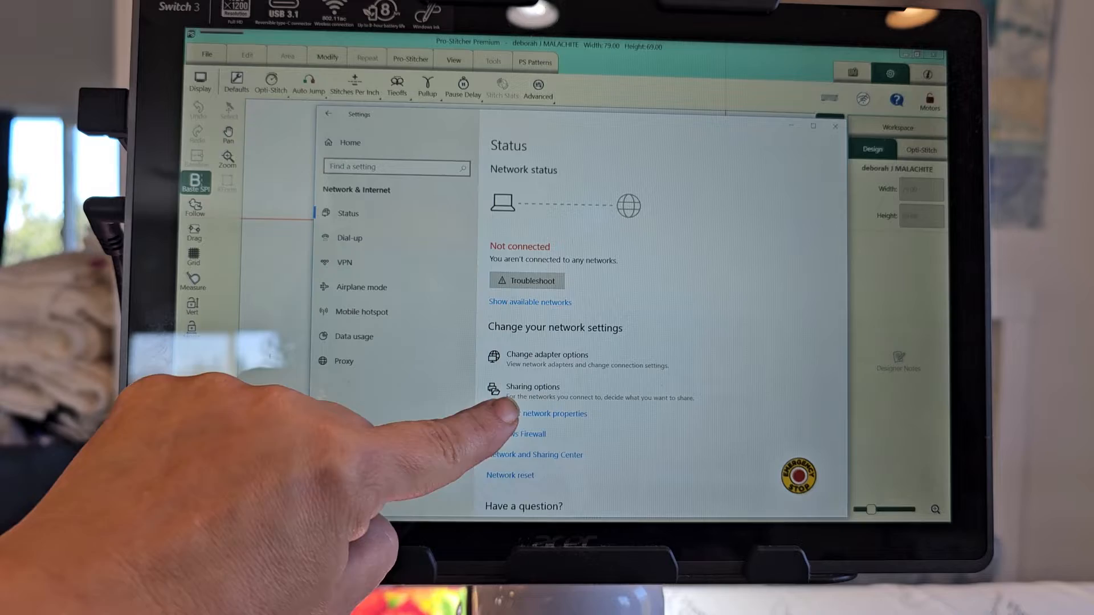
pyautogui.click(549, 414)
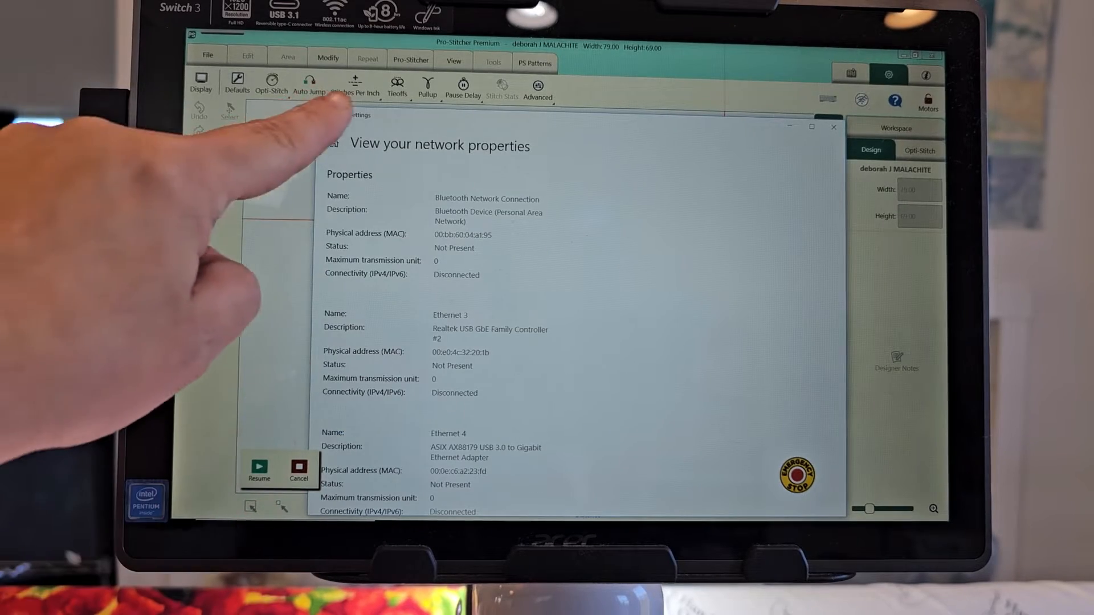
pyautogui.click(328, 113)
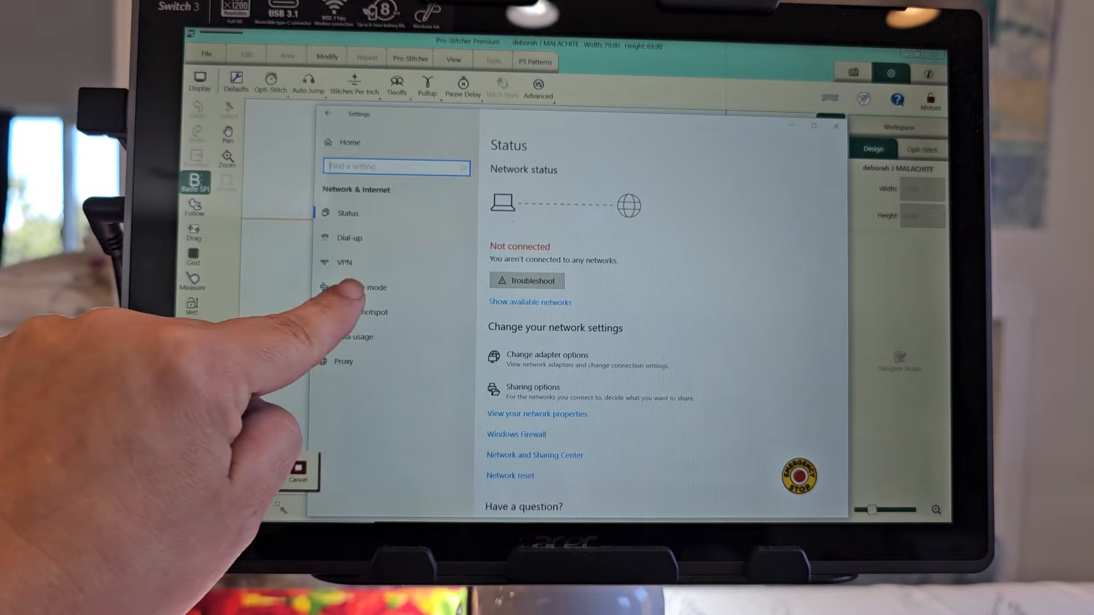
pyautogui.click(361, 286)
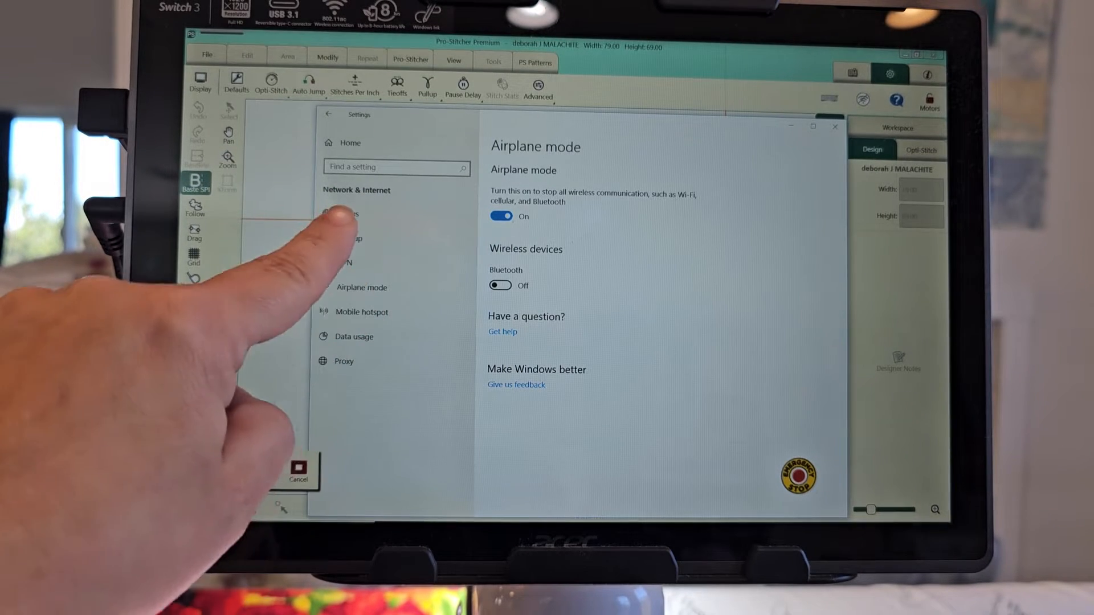
pyautogui.click(348, 214)
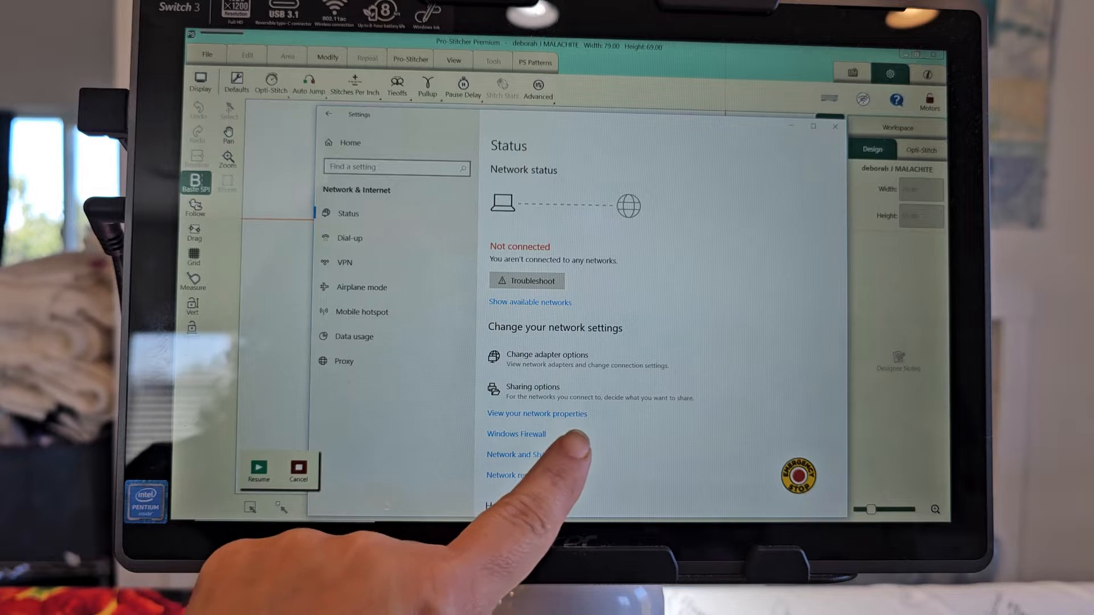
pyautogui.click(534, 454)
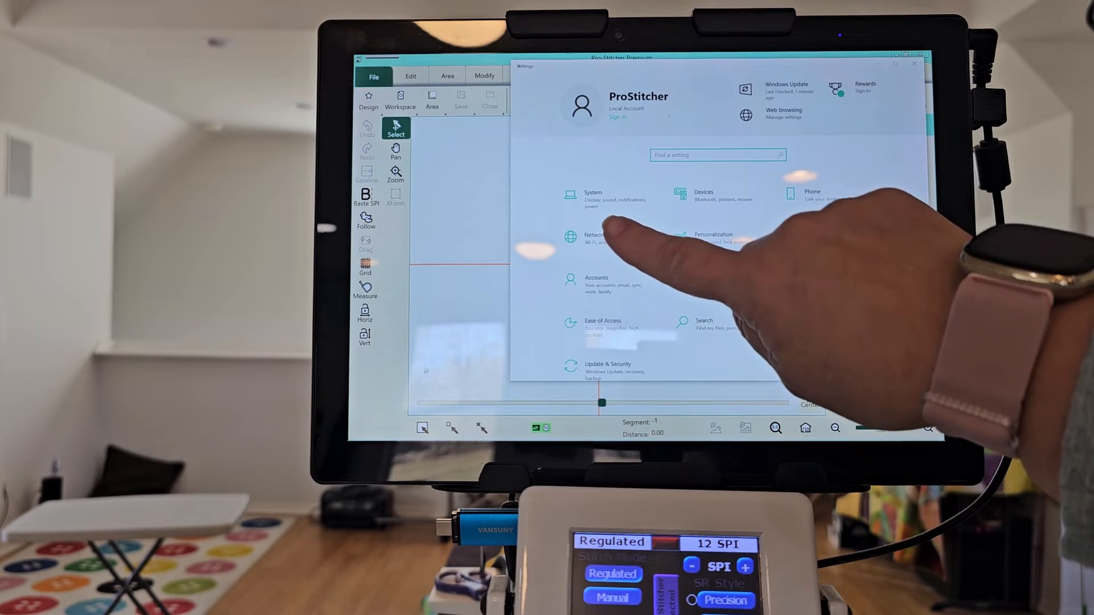
# Step: Show the Network & Internet Status page, then the taskbar network flyout with Airplane mode
pyautogui.click(592, 238)
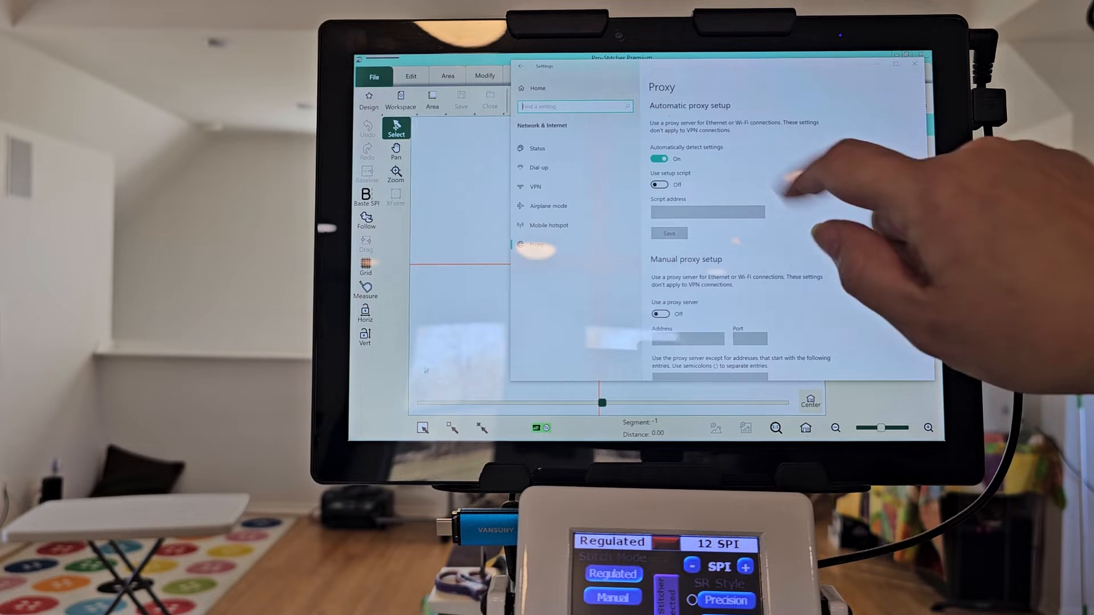
pyautogui.click(537, 147)
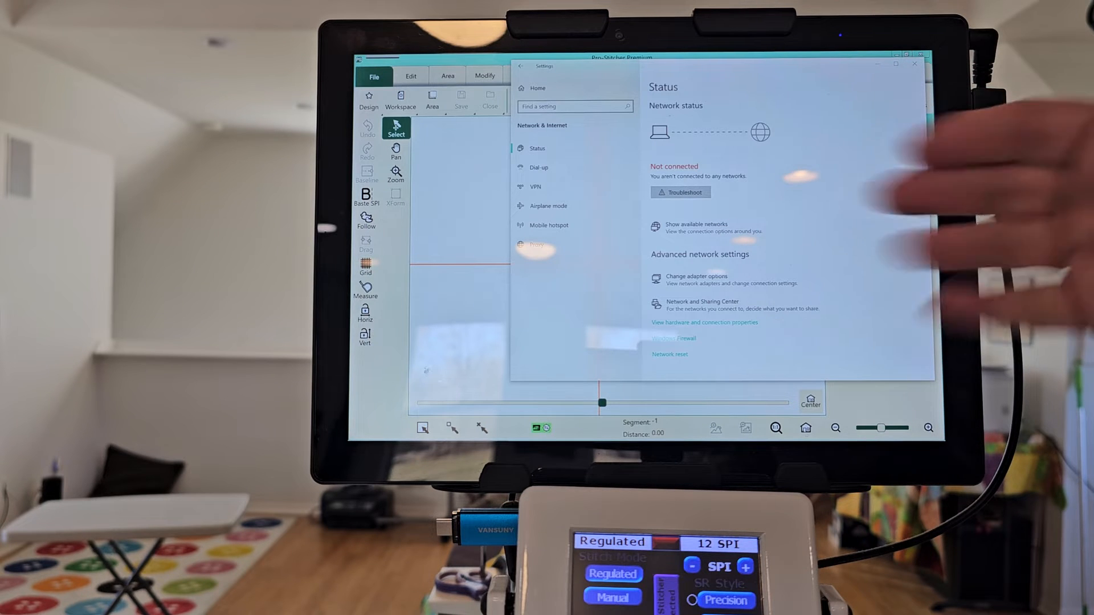
pyautogui.click(548, 205)
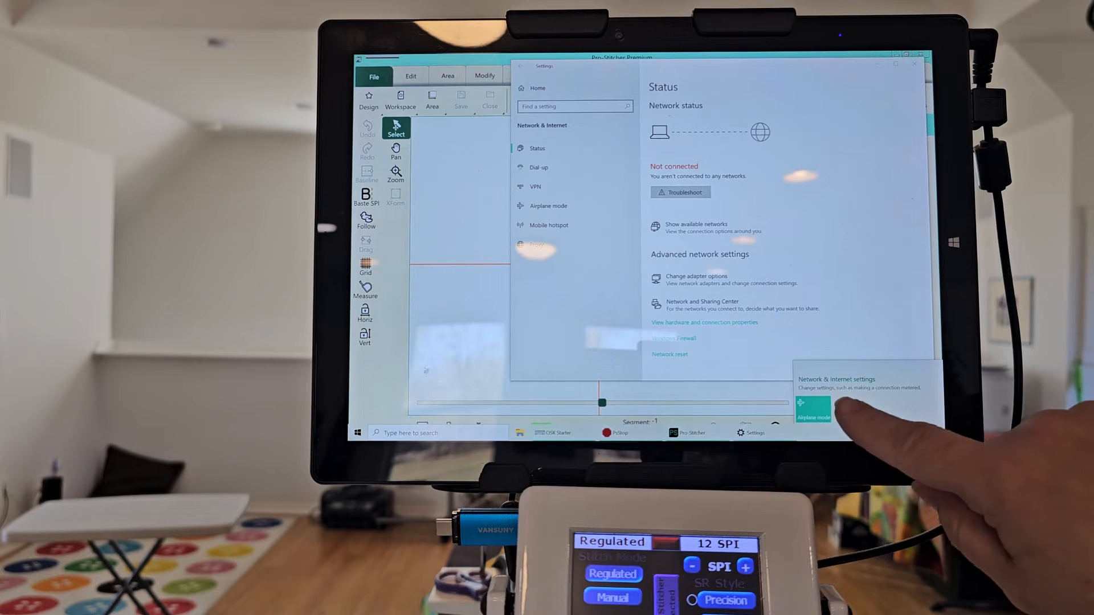
# Step: Check the adapters' hardware properties showing Bluetooth and Wi-Fi disconnected, then return to Status
pyautogui.click(813, 406)
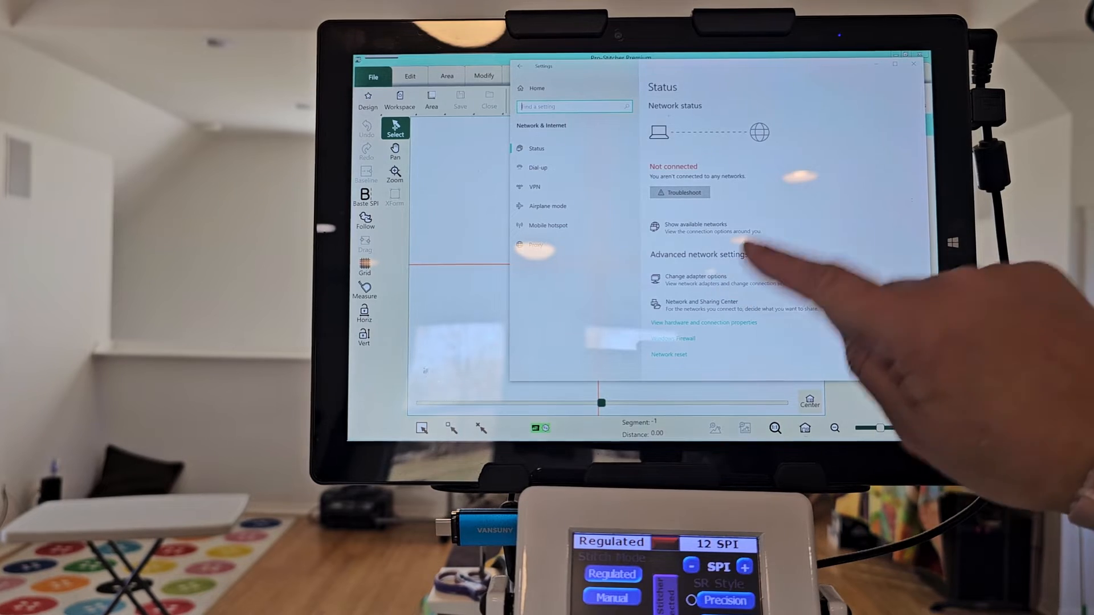
pyautogui.click(703, 323)
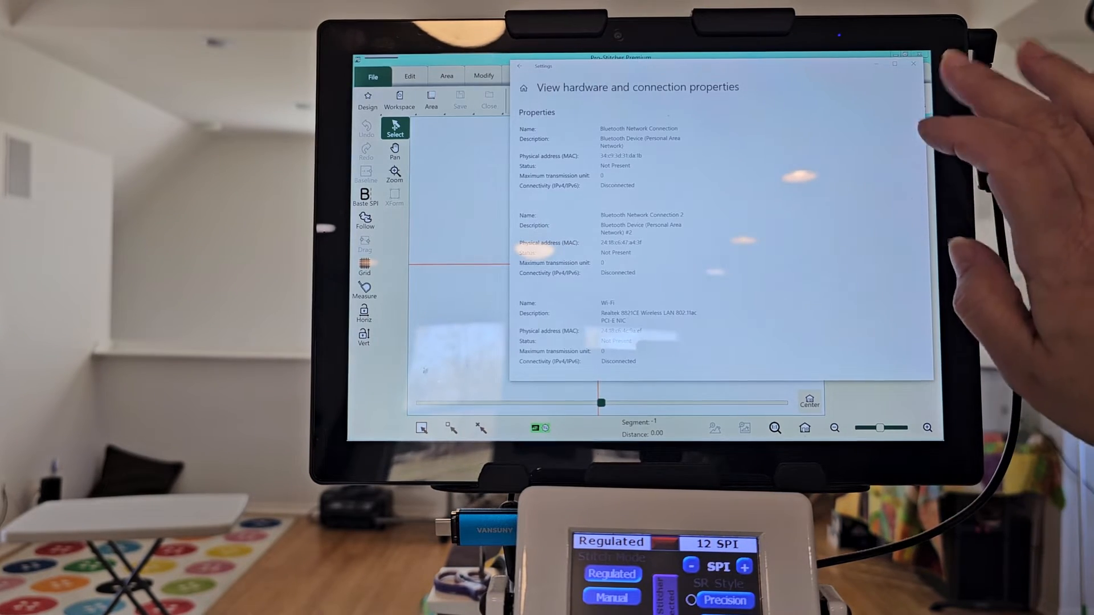
pyautogui.click(520, 66)
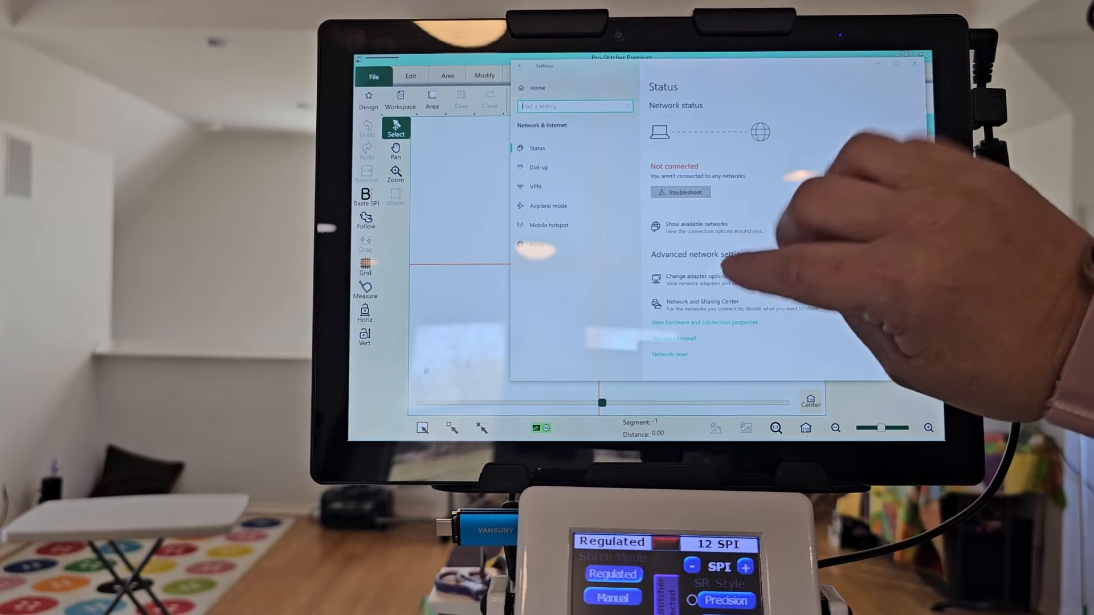
pyautogui.moveTo(753, 209)
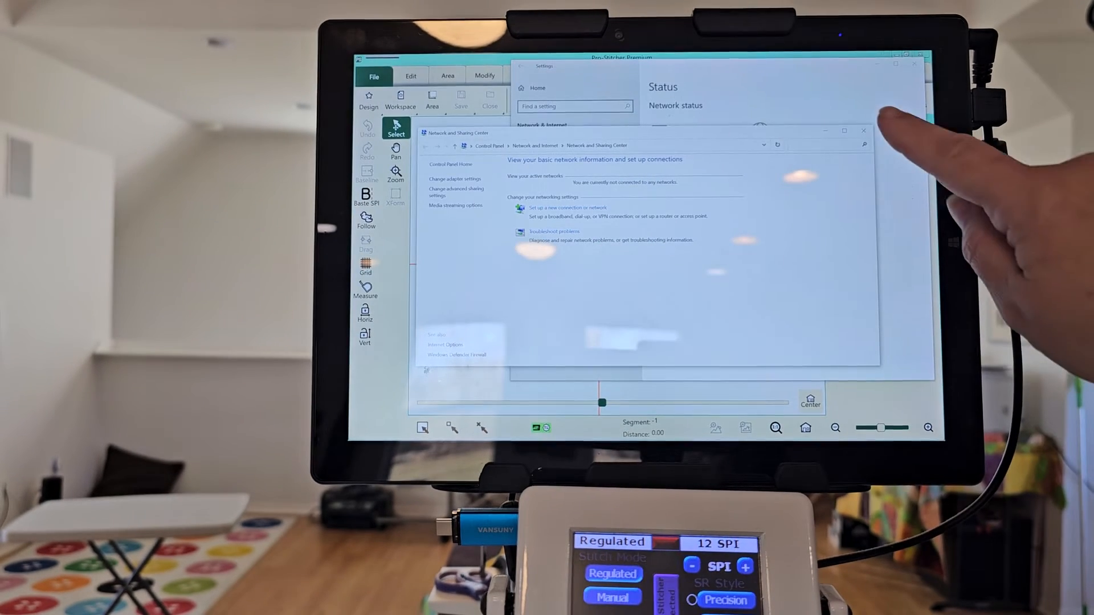
# Step: Enable the disabled Wi-Fi 2 adapter from Change adapter options so the tablet connects
pyautogui.click(863, 131)
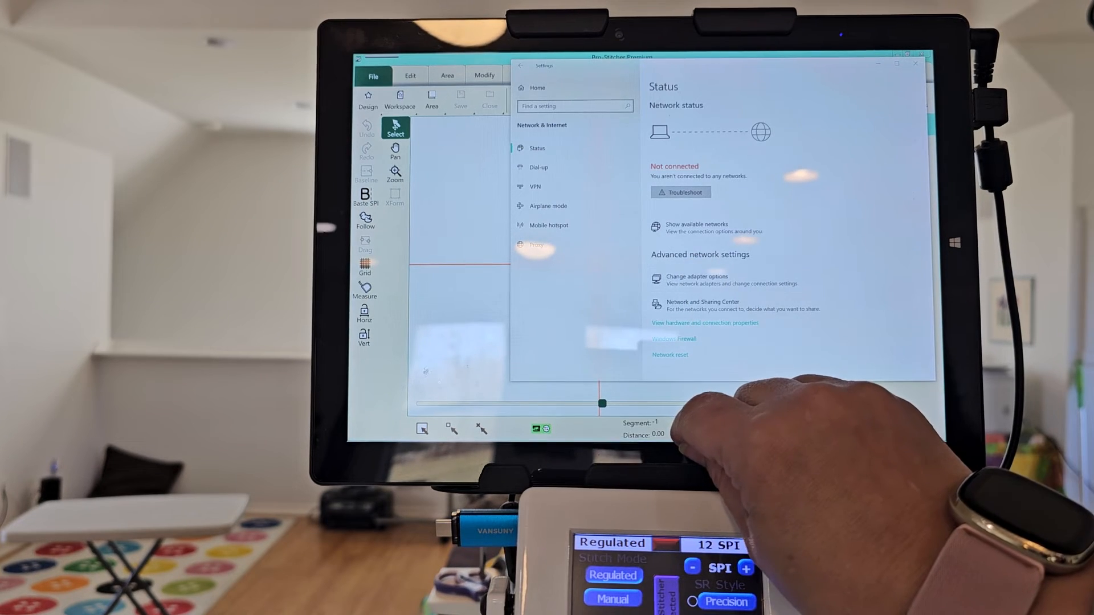
pyautogui.click(697, 276)
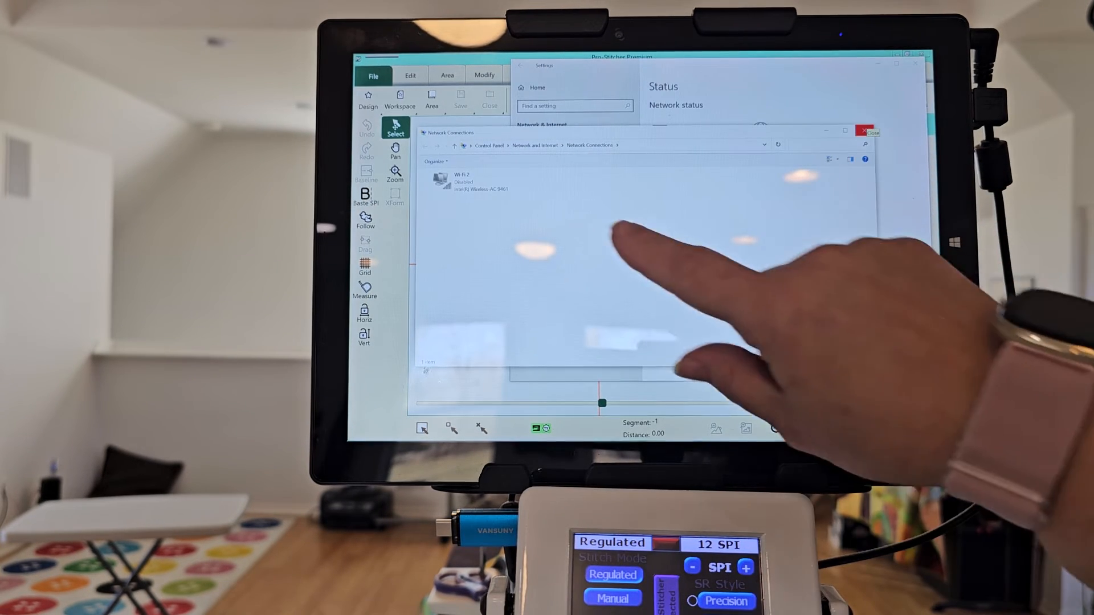
pyautogui.click(464, 181)
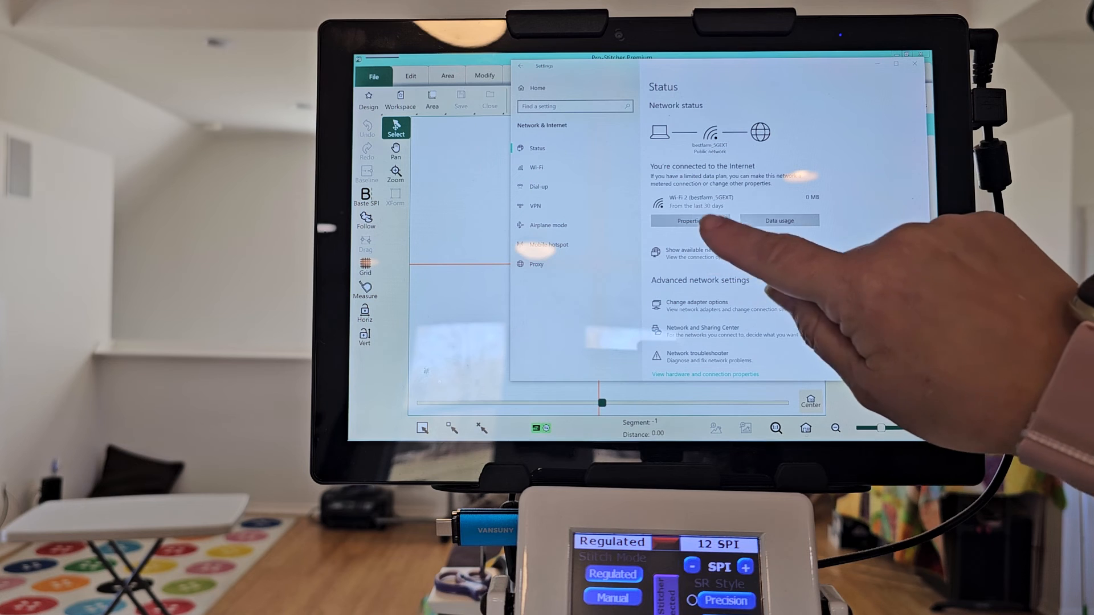
# Step: Switch the Wi-Fi 2 toggle to Off on the Wi-Fi settings page
pyautogui.click(691, 221)
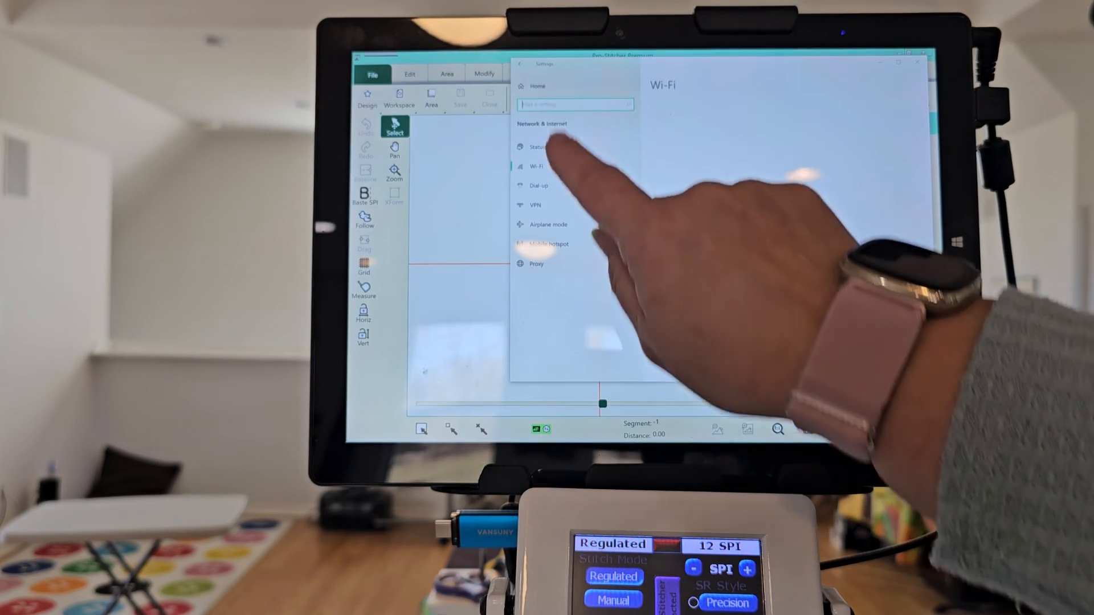
pyautogui.click(537, 167)
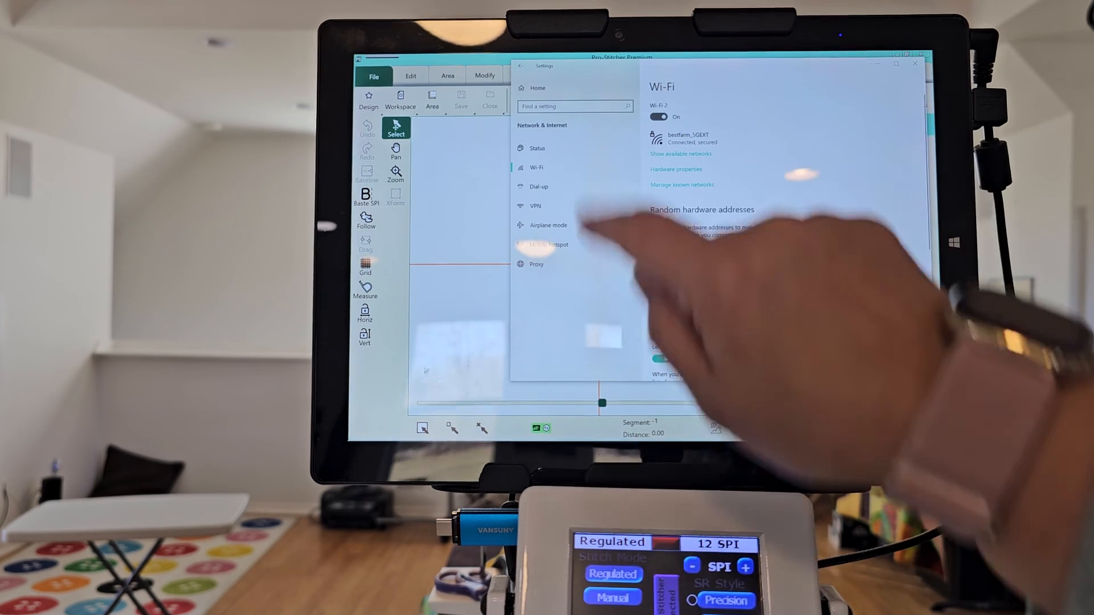
pyautogui.click(658, 116)
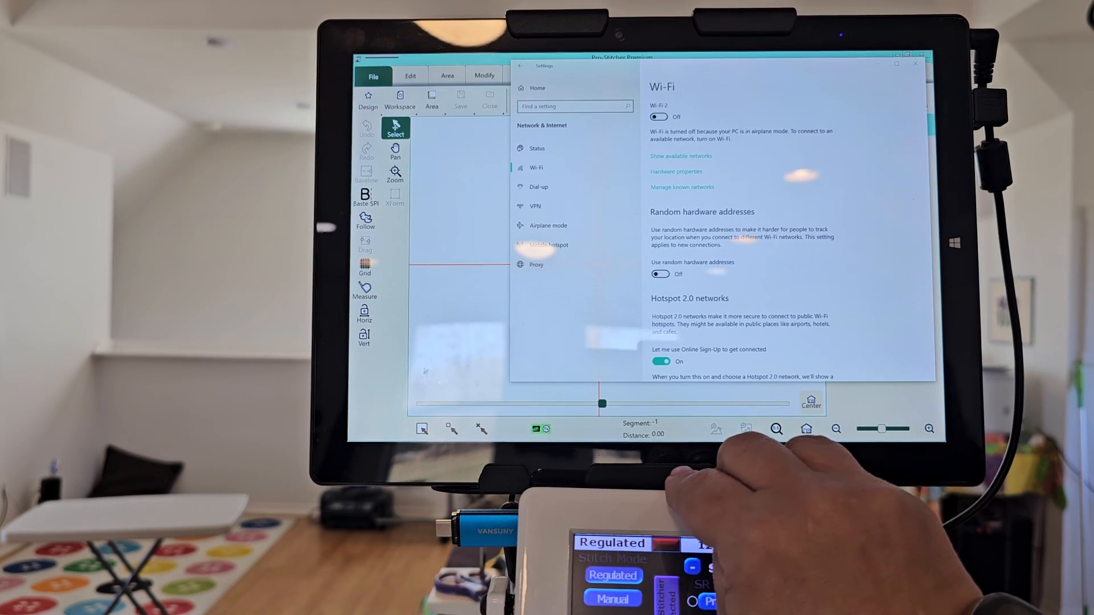